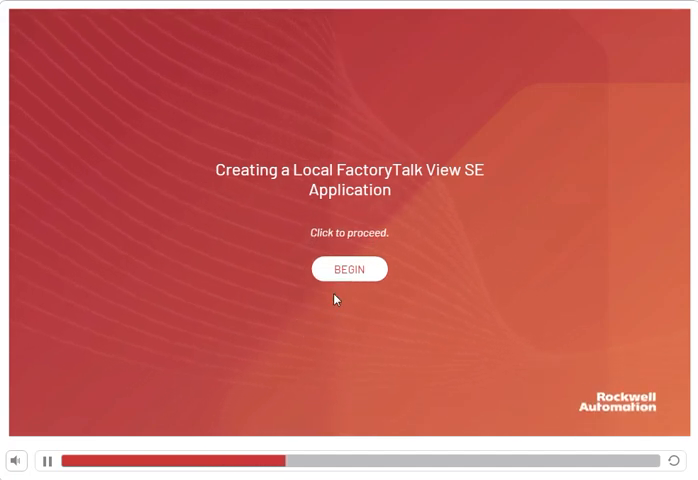
Begin the 'Creating a Local FactoryTalk View SE Application' lesson from the title slide
left_click(348, 269)
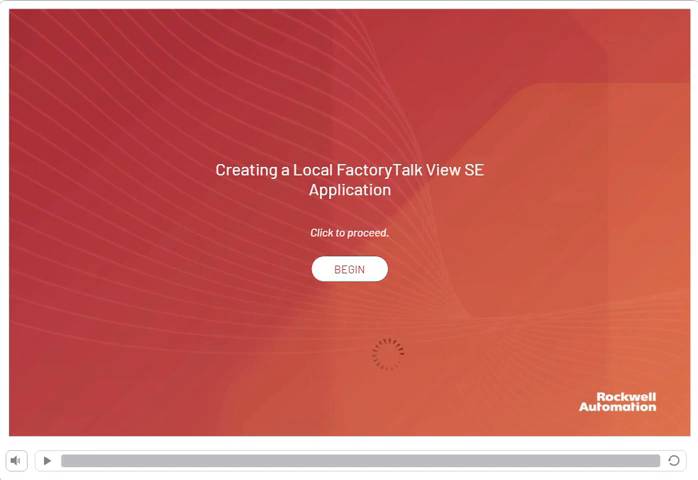
Advance to the first slide showing the new local application Cookie_Line
left_click(349, 269)
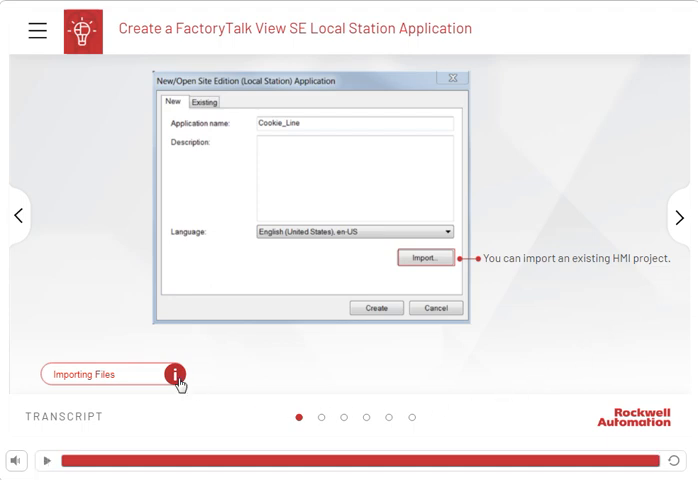
Reveal the Importing Files panel listing the four importable project types
left_click(175, 374)
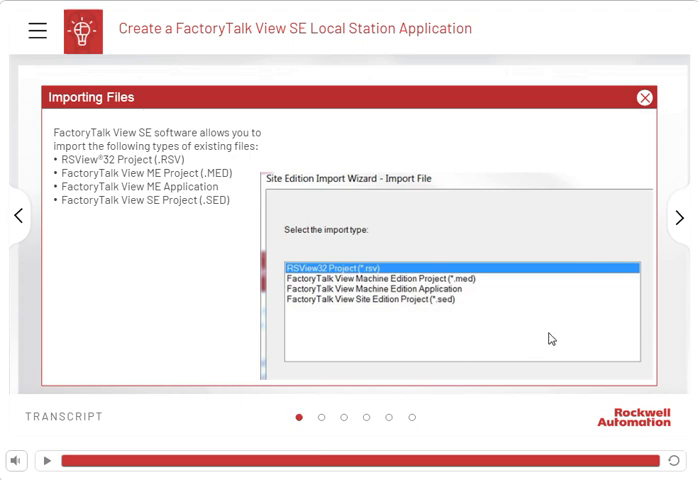
mouse_move(646, 186)
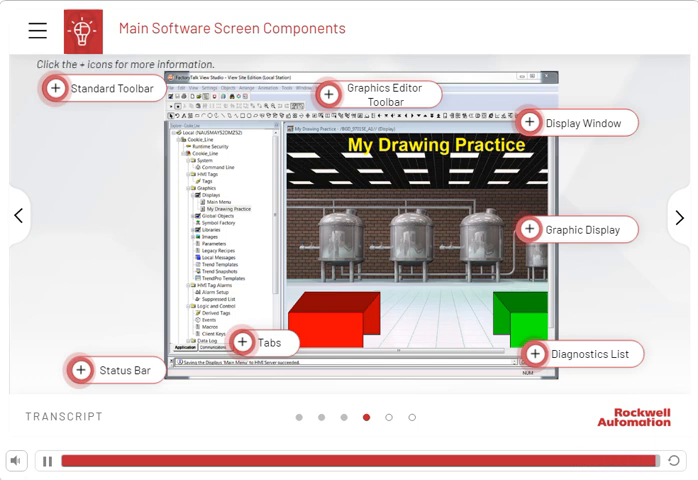
left_click(47, 458)
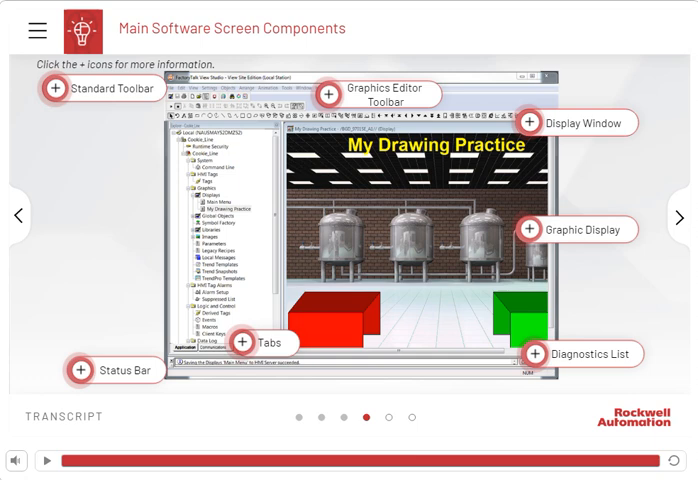
mouse_move(254, 145)
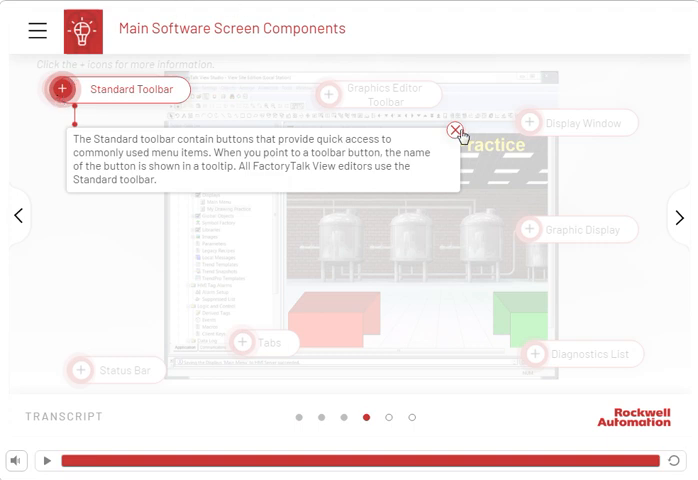
left_click(339, 93)
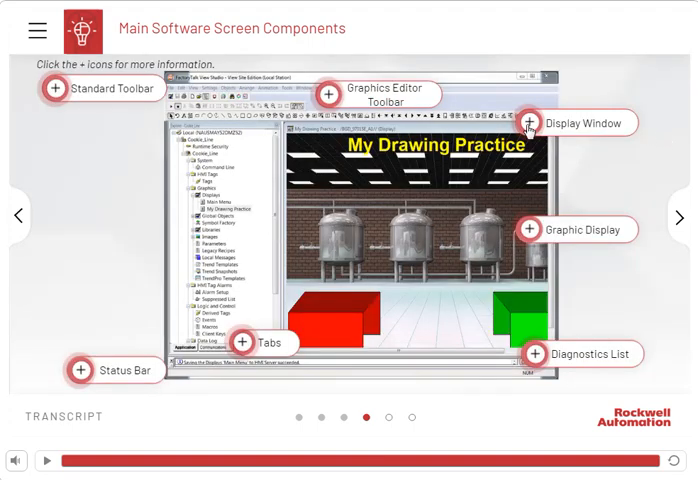
left_click(530, 123)
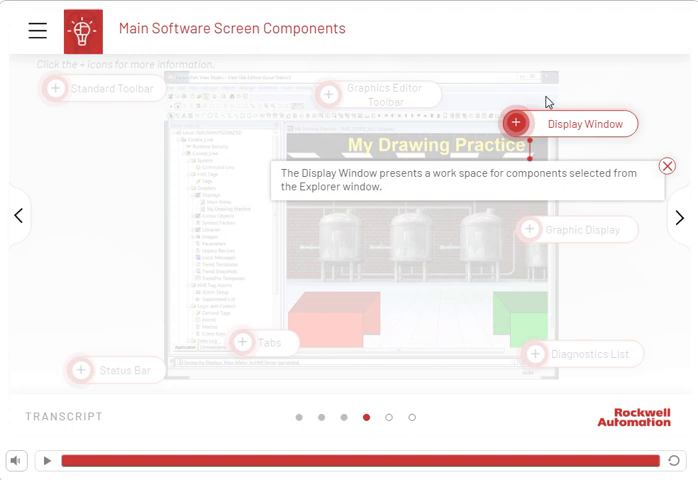
left_click(666, 163)
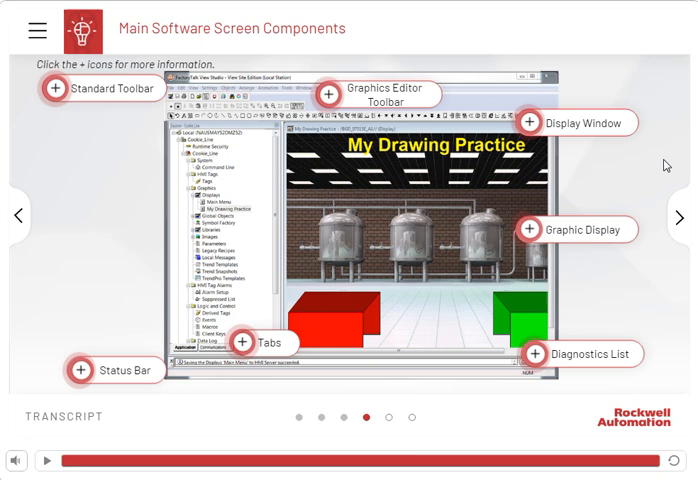
left_click(528, 228)
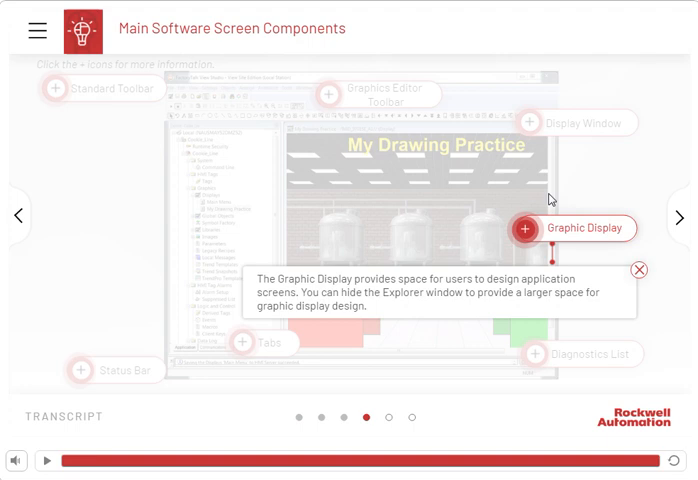
mouse_move(632, 251)
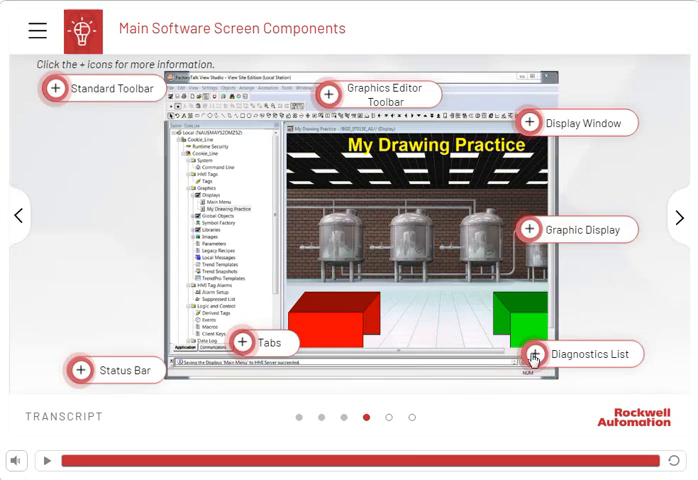
left_click(531, 352)
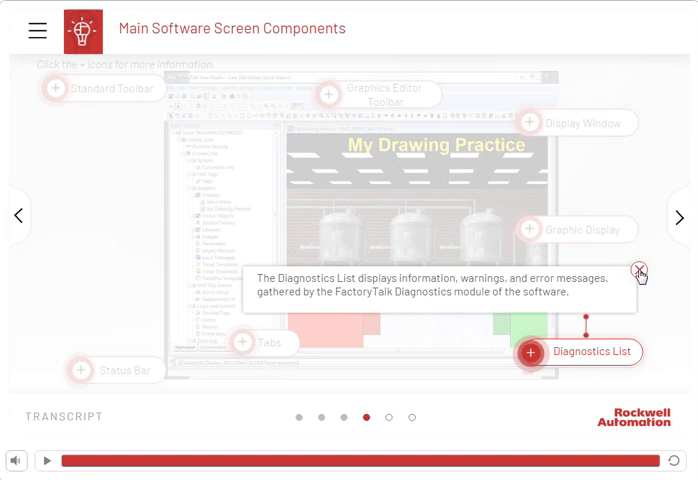
left_click(641, 268)
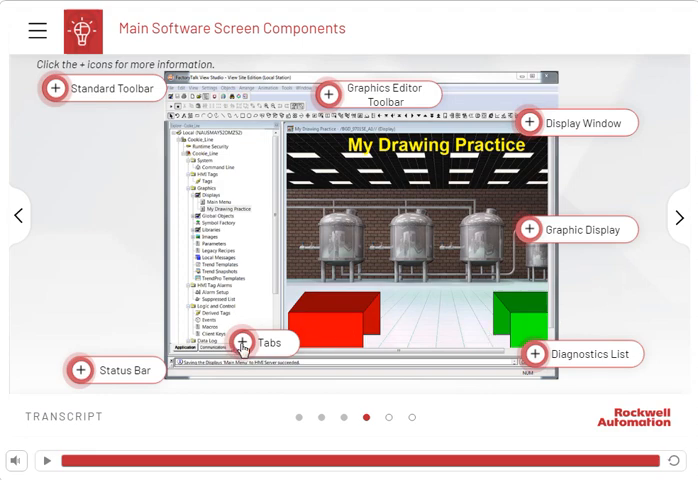
left_click(245, 342)
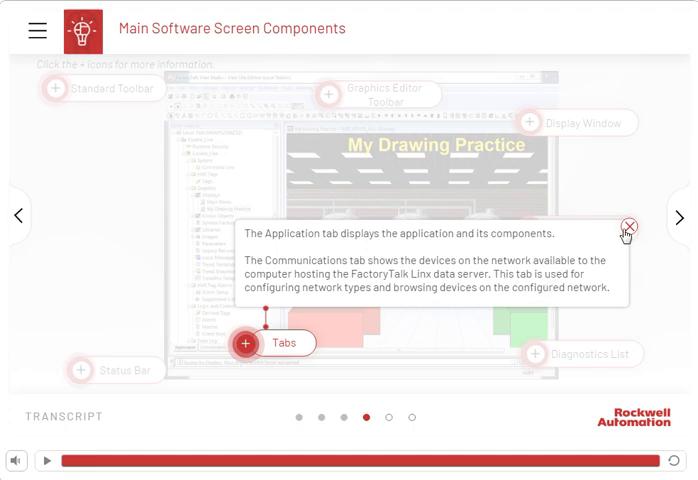
left_click(75, 368)
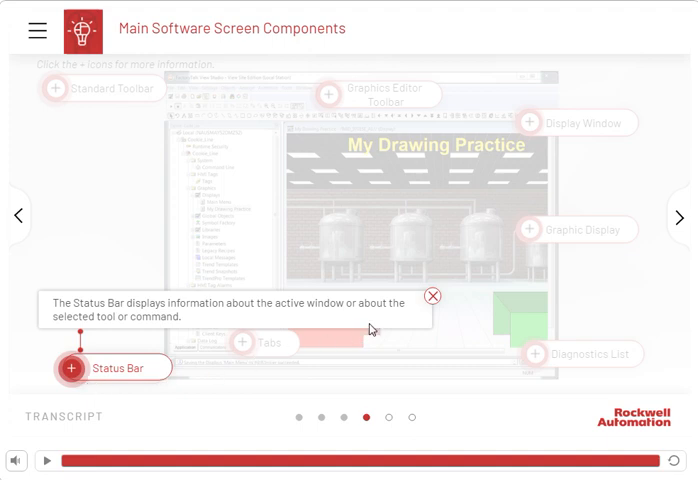
left_click(433, 296)
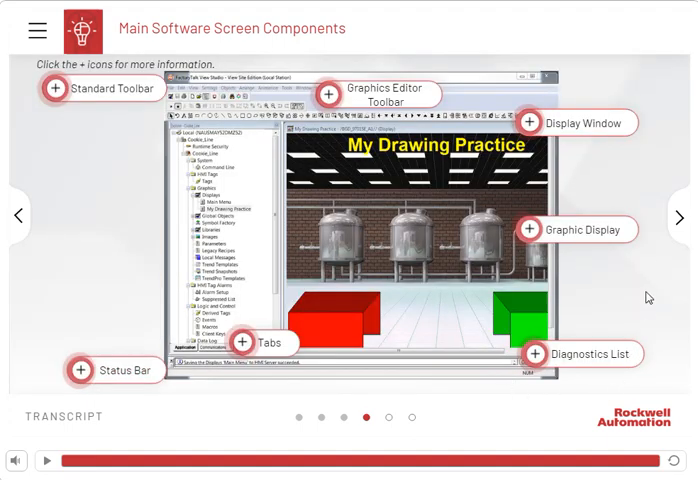